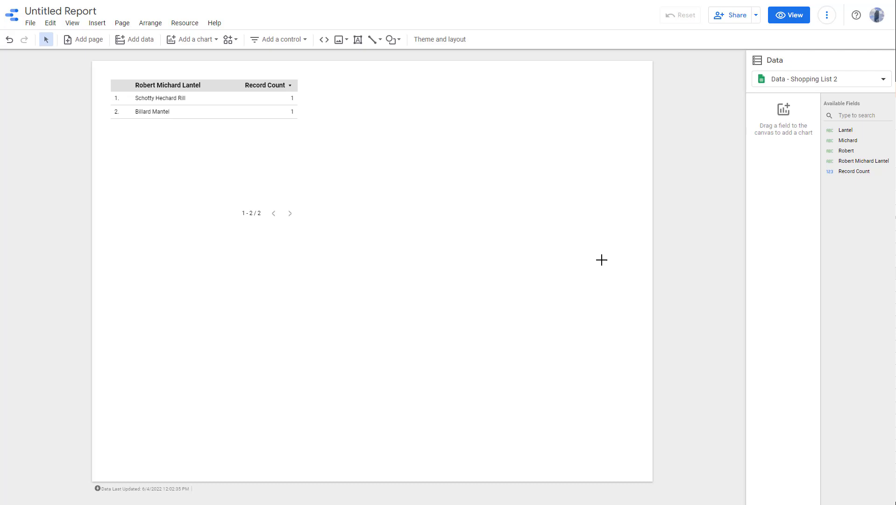
mouse_move(525, 295)
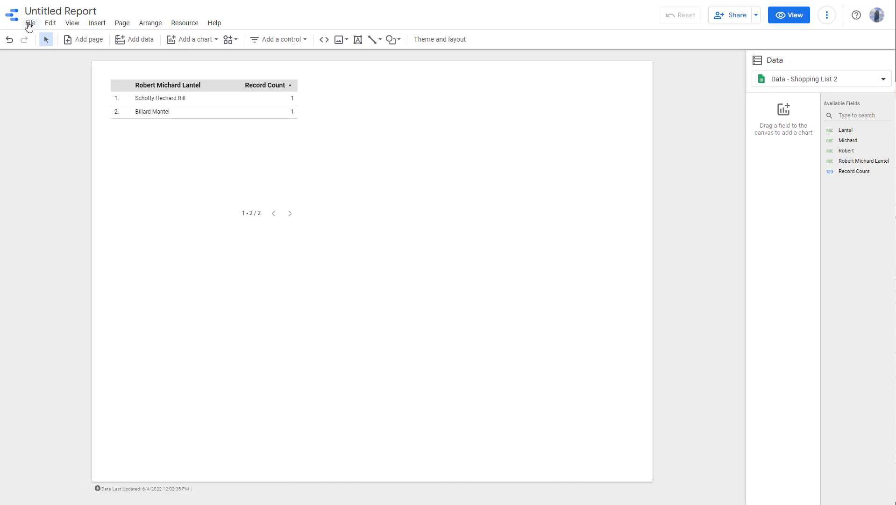
Browse the Edit menu commands, add blank page 2, and return to page 1.
click(49, 23)
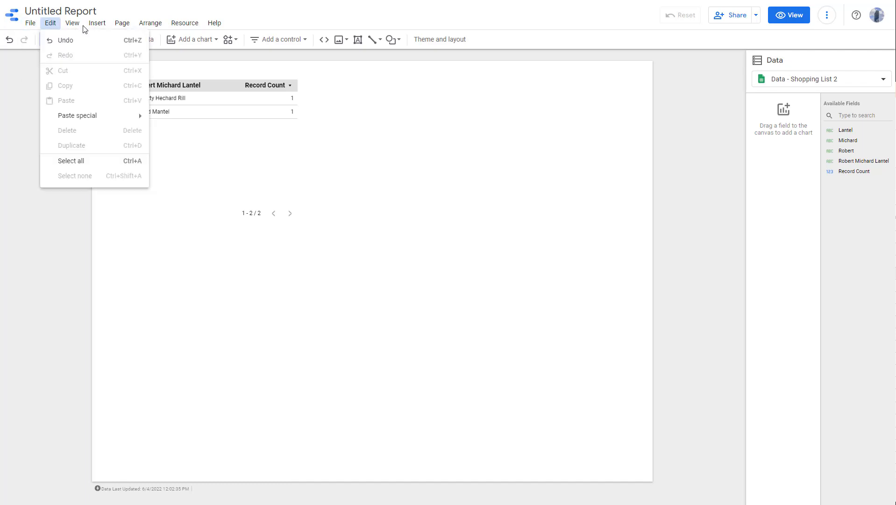
click(97, 22)
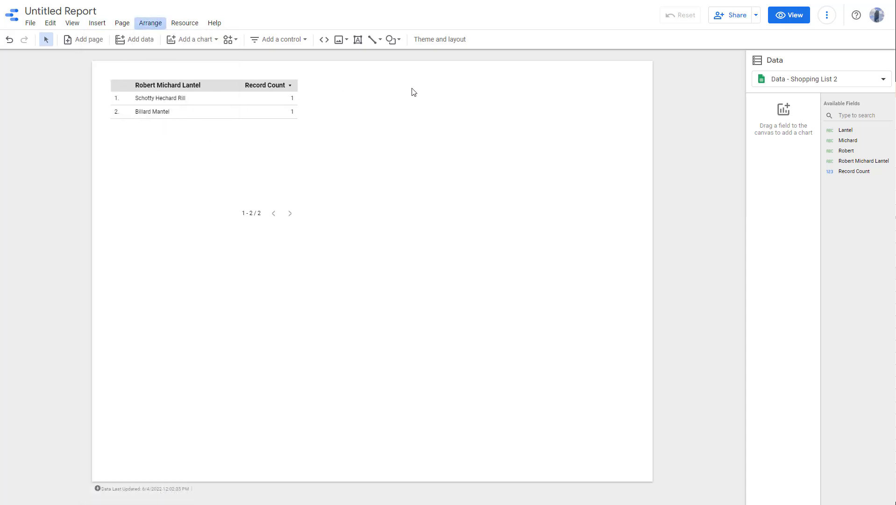
mouse_move(9, 52)
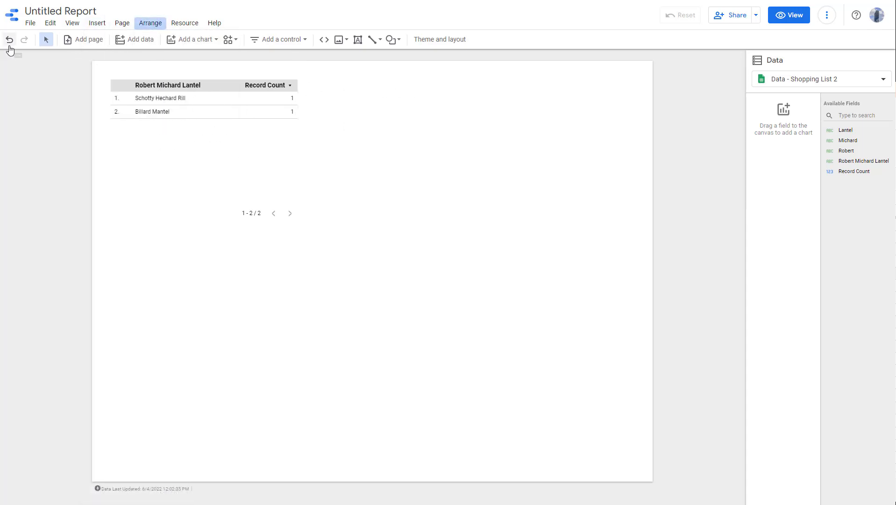
mouse_move(11, 39)
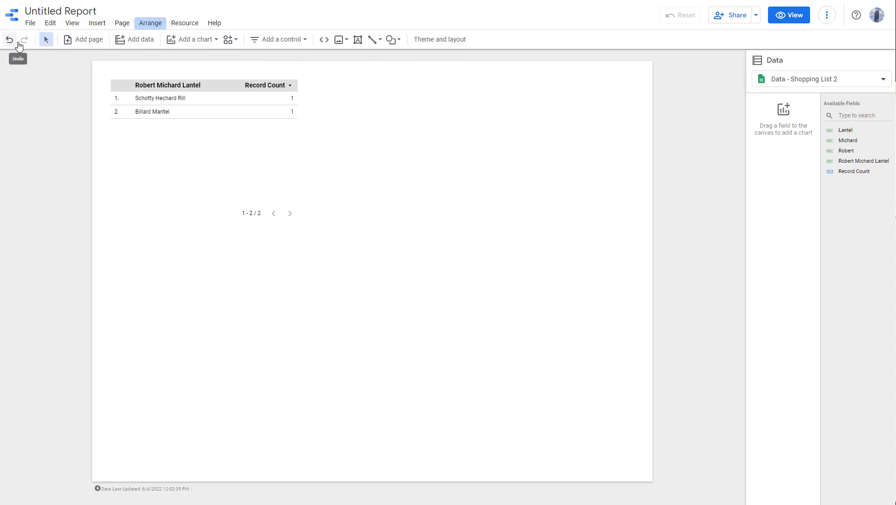
mouse_move(83, 42)
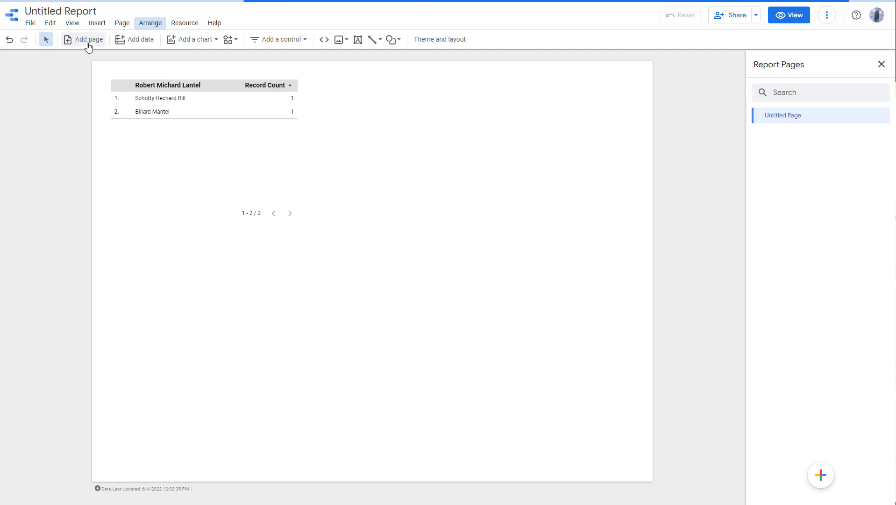
click(89, 39)
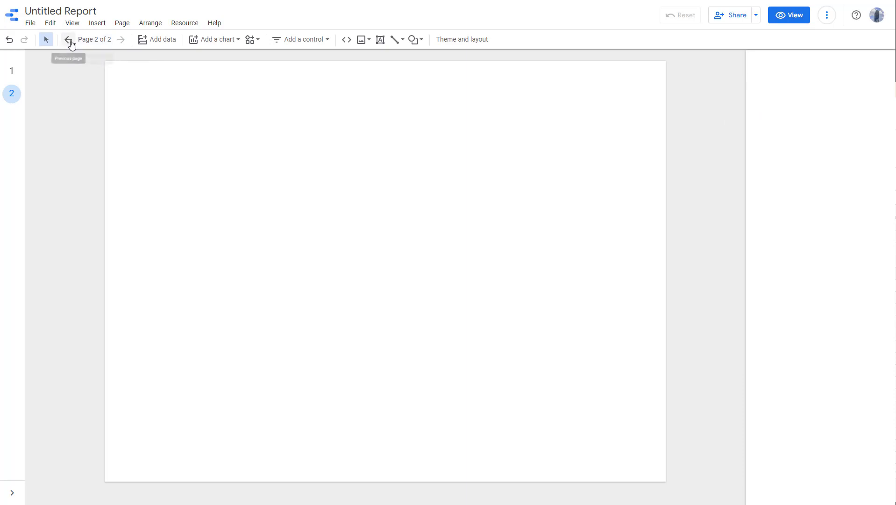
click(68, 40)
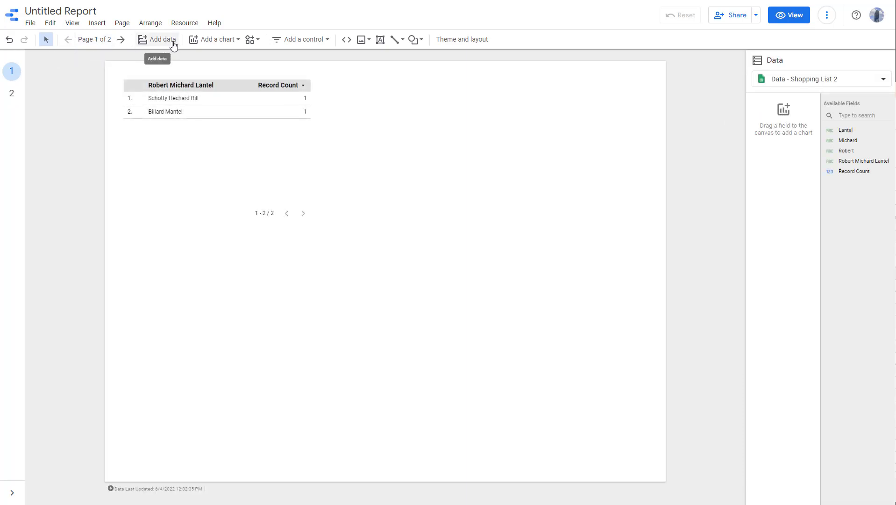
mouse_move(225, 42)
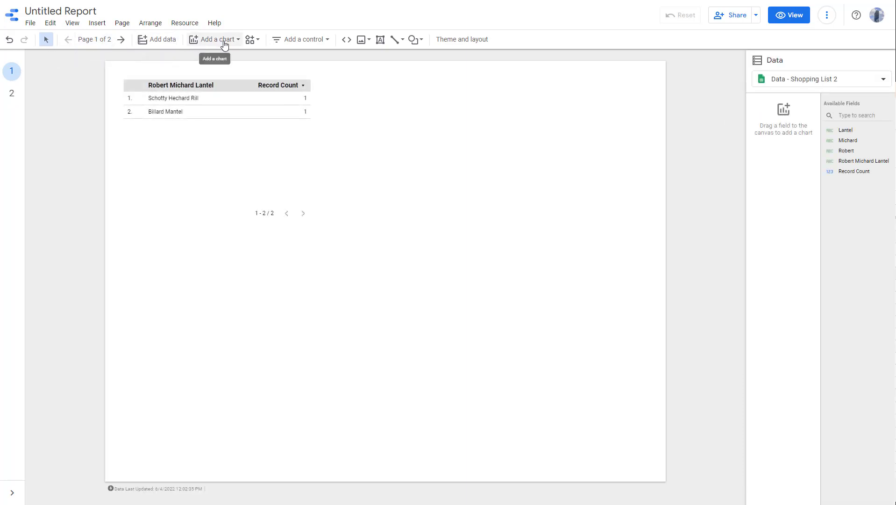
mouse_move(253, 40)
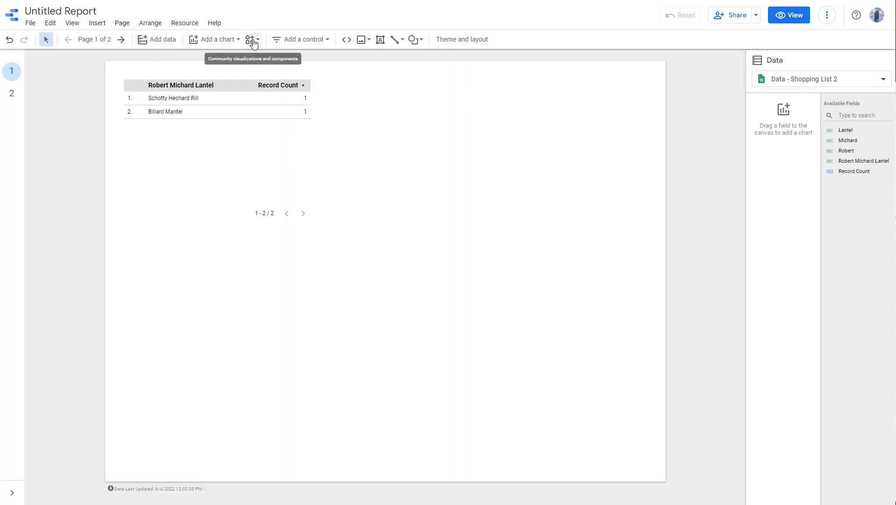
mouse_move(364, 39)
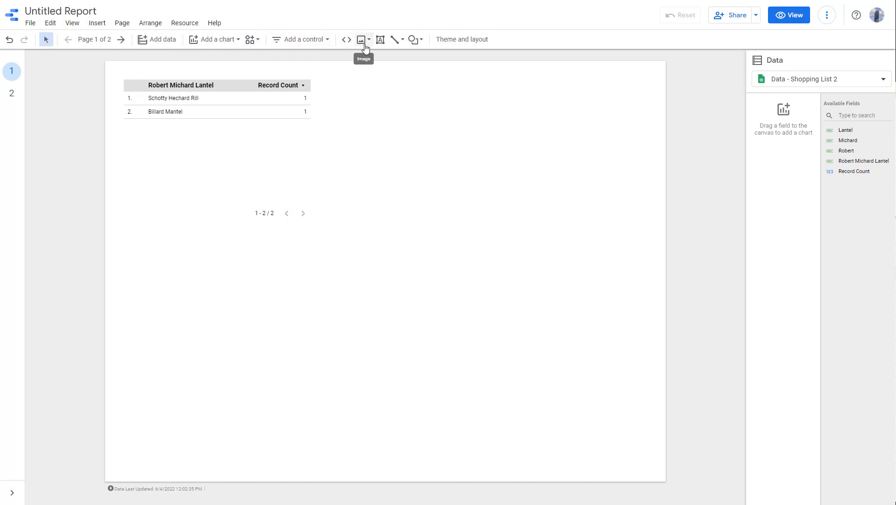
mouse_move(361, 52)
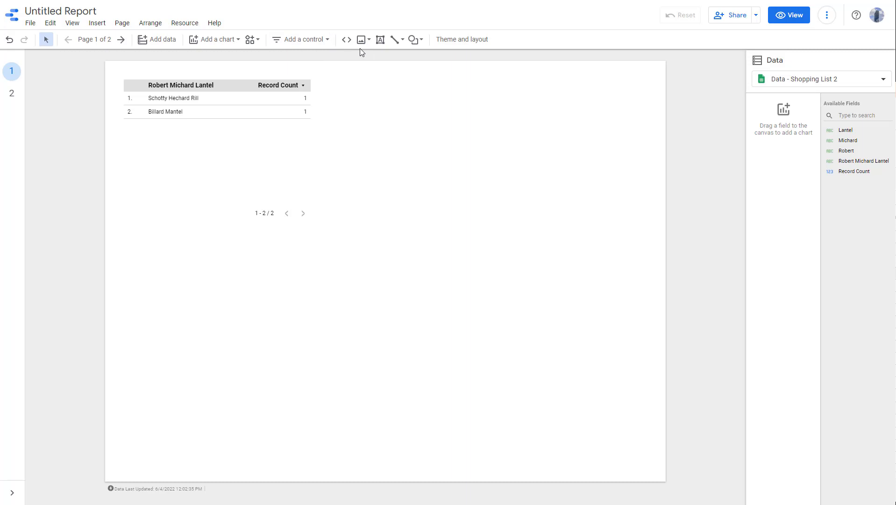
mouse_move(354, 67)
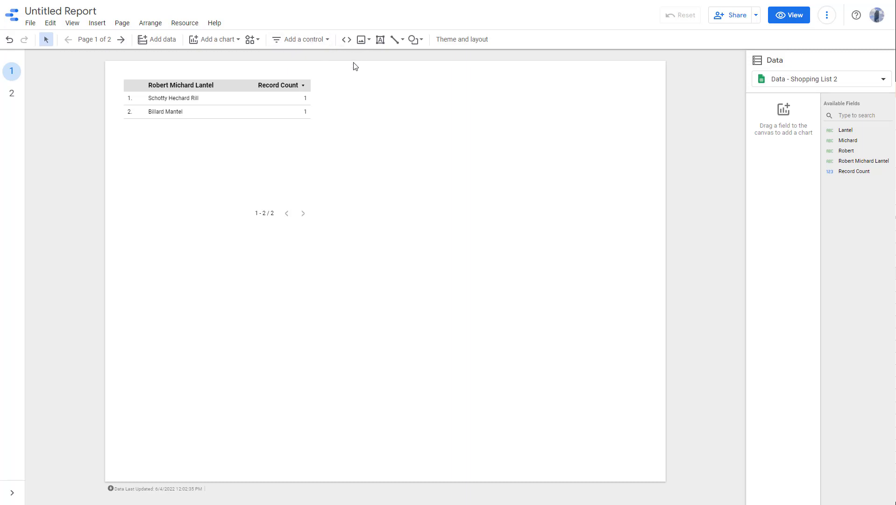
mouse_move(340, 47)
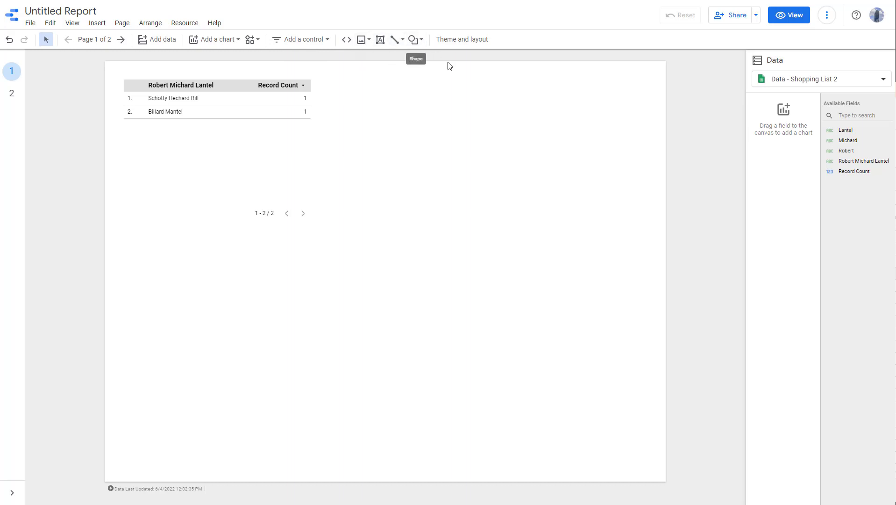
mouse_move(466, 47)
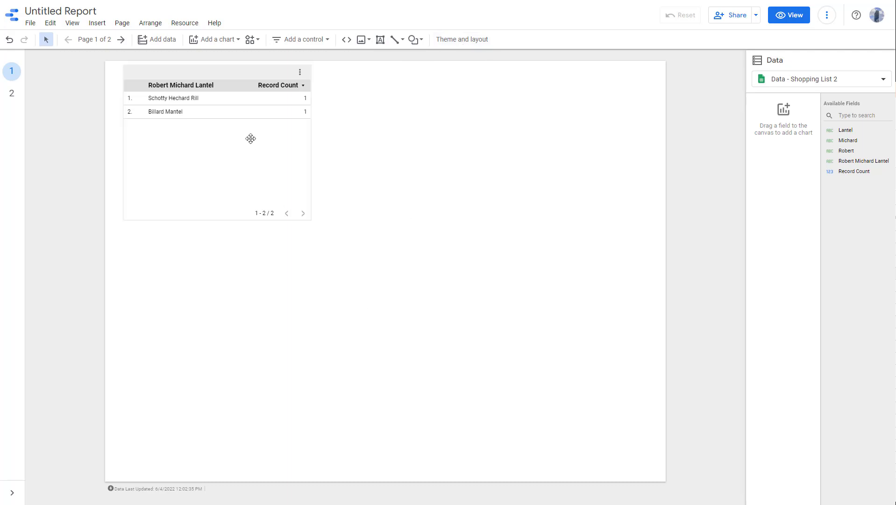
Select the names and record counts table, view its Style options, then its Data settings.
click(250, 139)
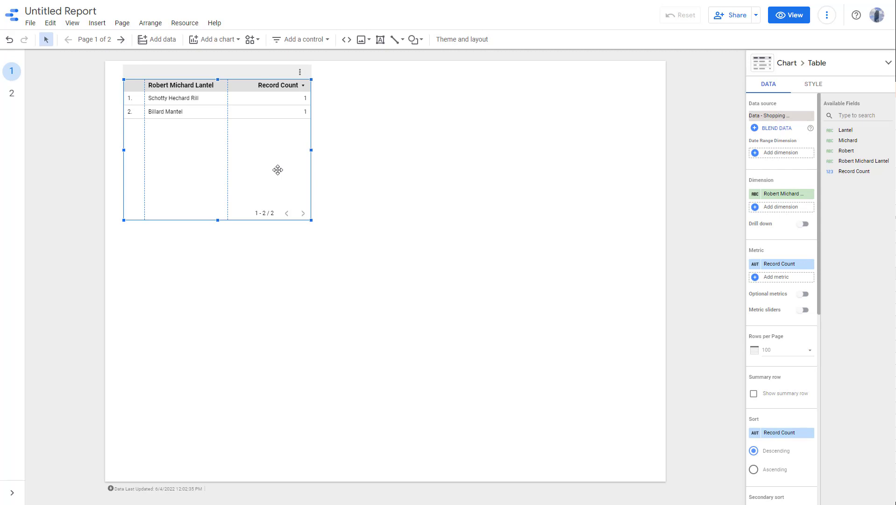
mouse_move(684, 74)
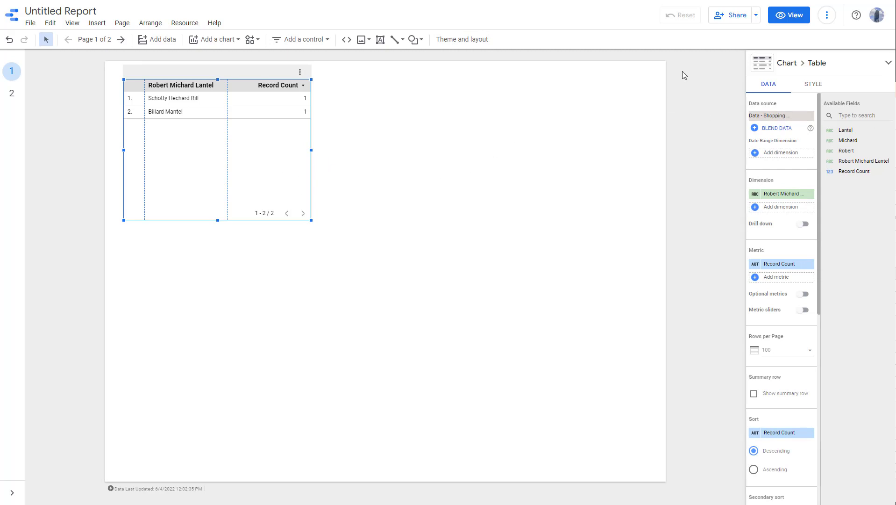
scroll(down, 3)
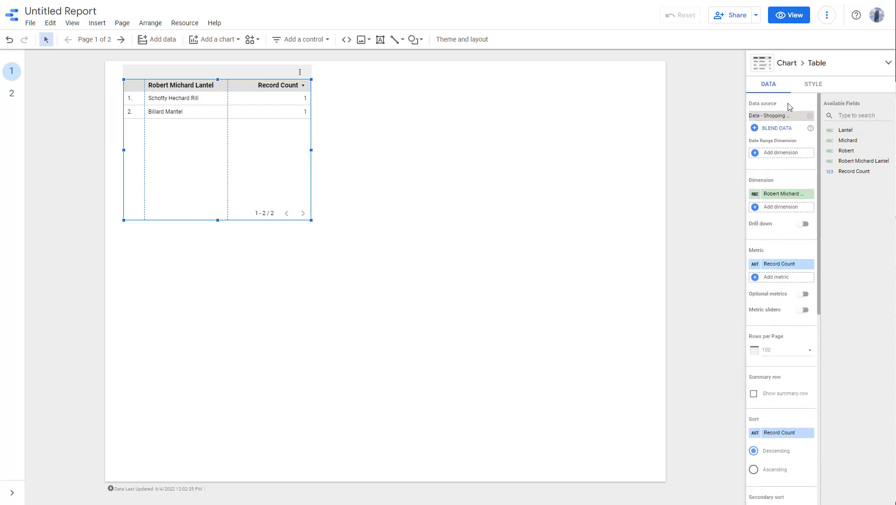
mouse_move(780, 85)
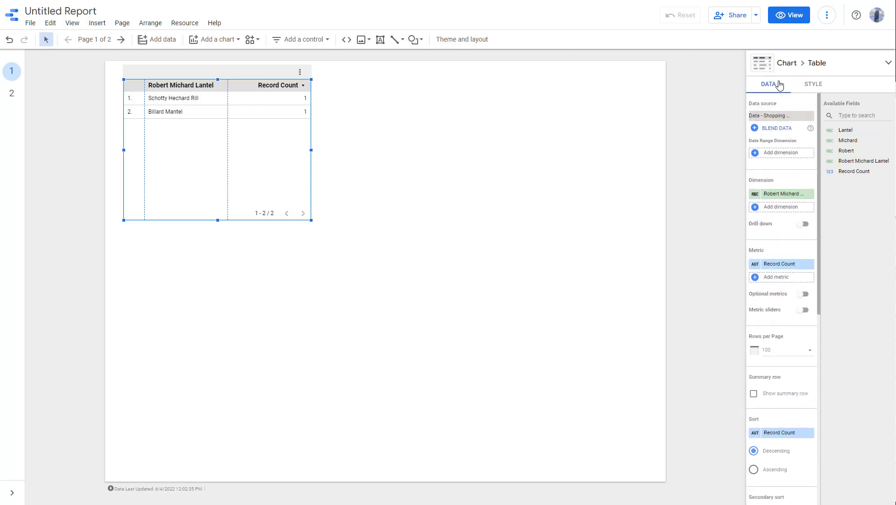
mouse_move(817, 91)
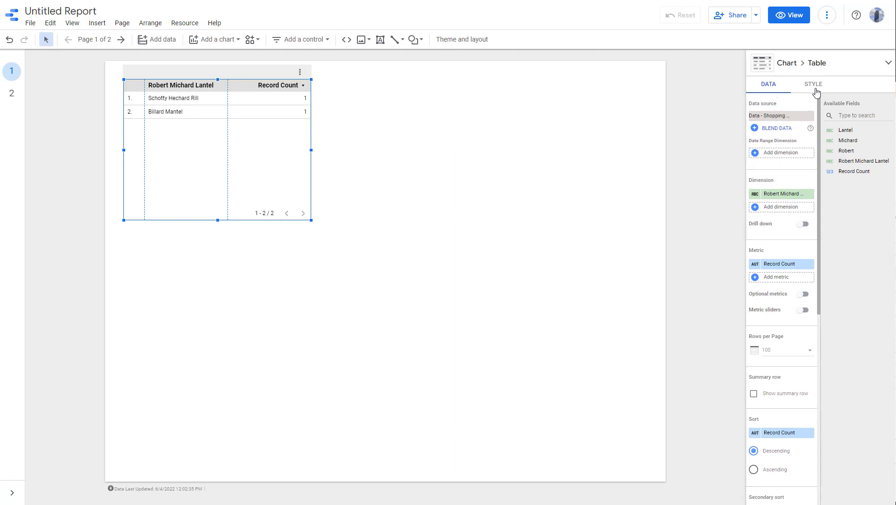
click(813, 84)
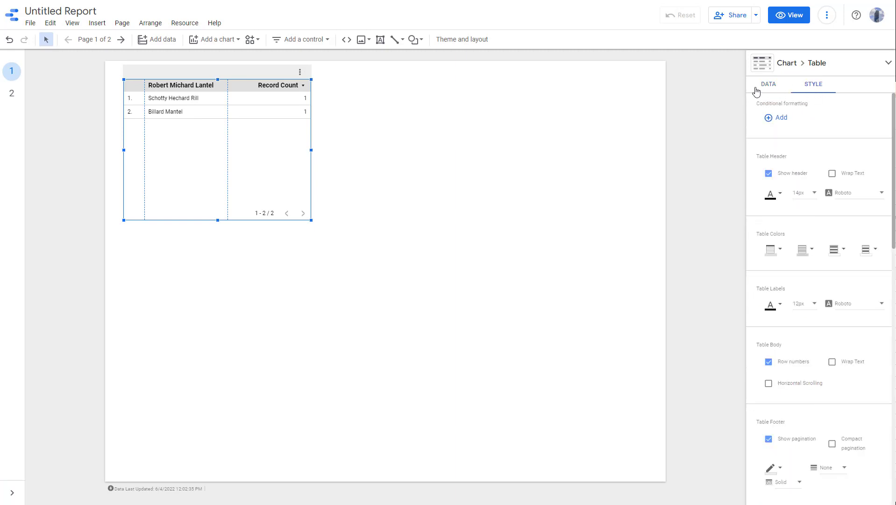
mouse_move(775, 88)
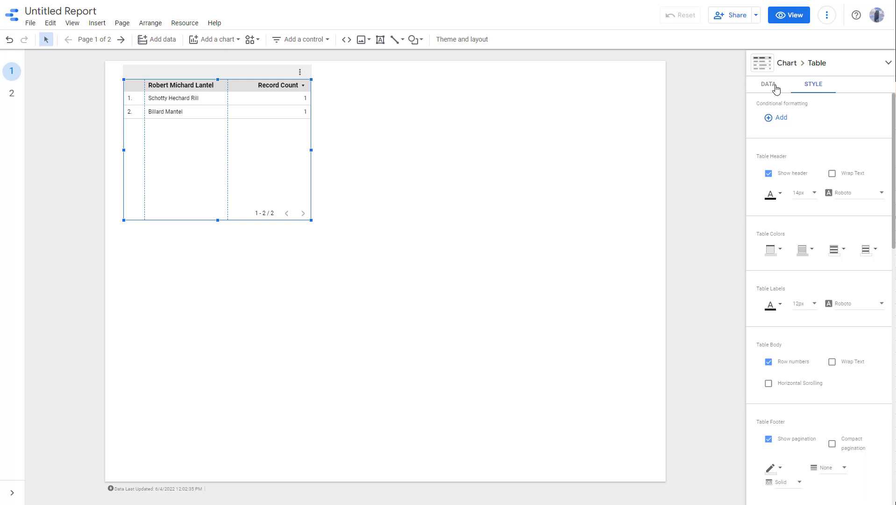
click(768, 85)
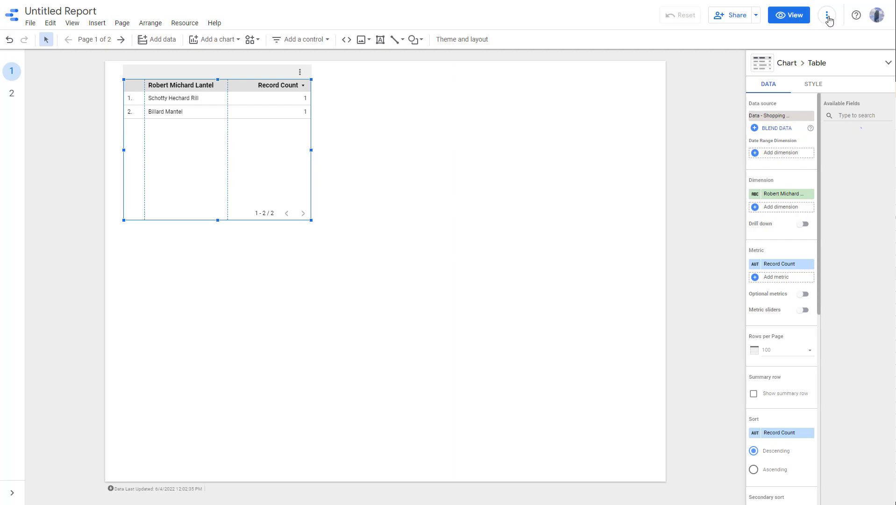
click(827, 15)
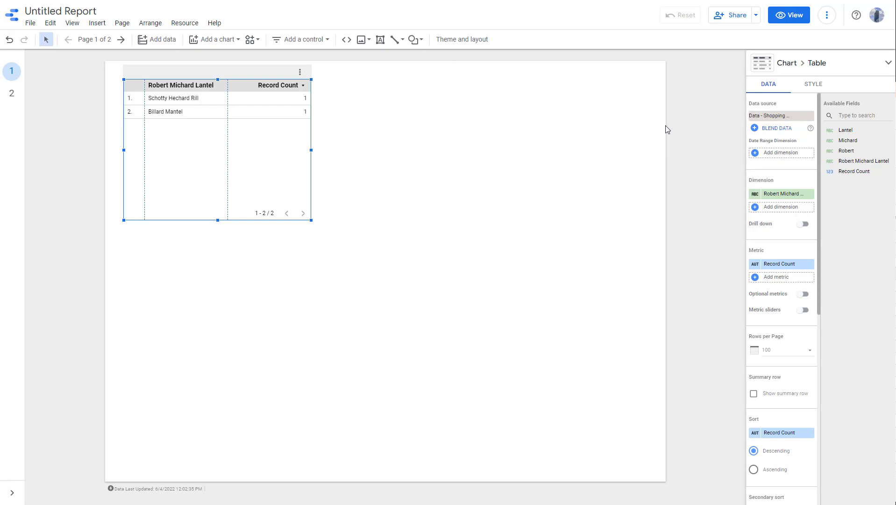
mouse_move(92, 235)
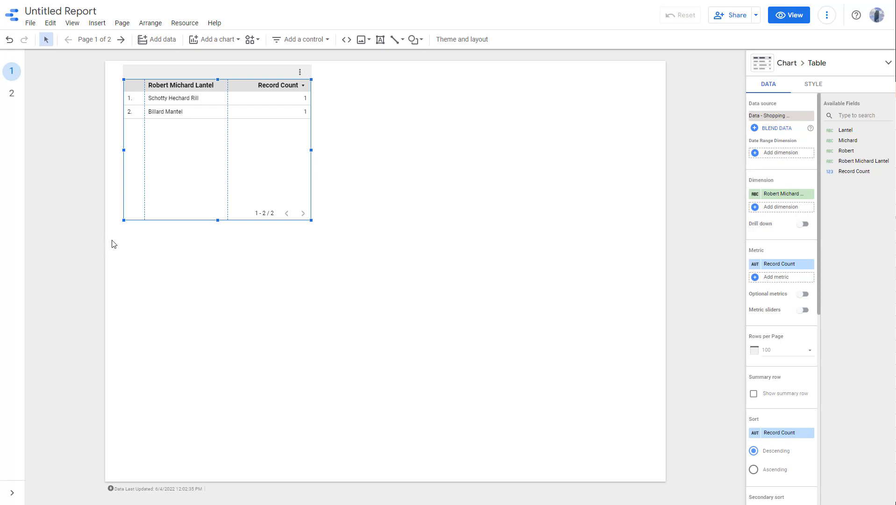
mouse_move(645, 180)
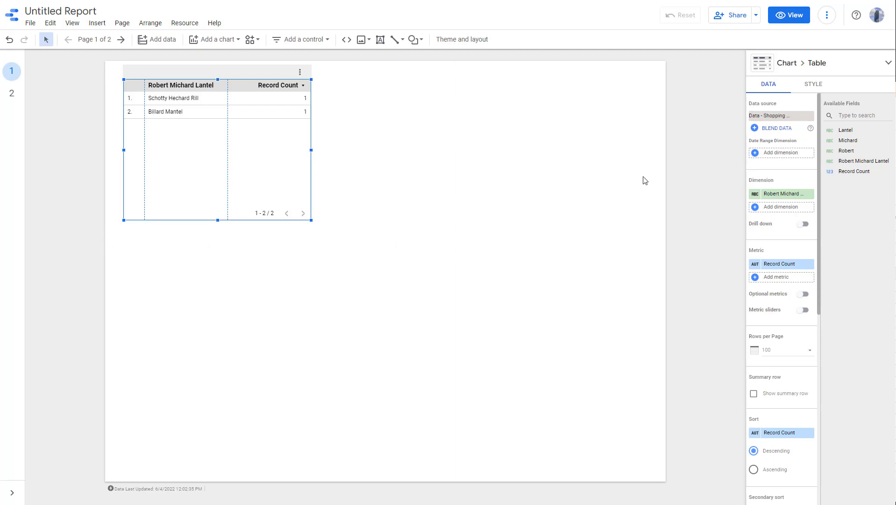
mouse_move(515, 186)
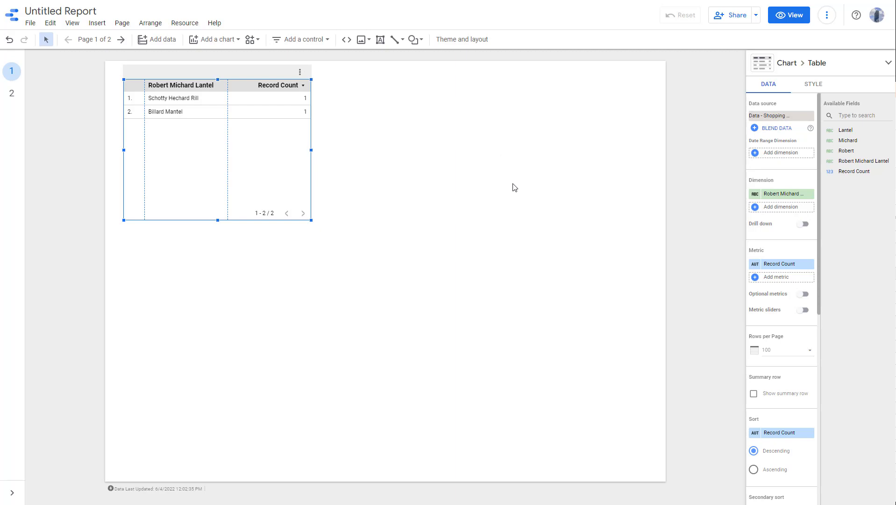
mouse_move(417, 144)
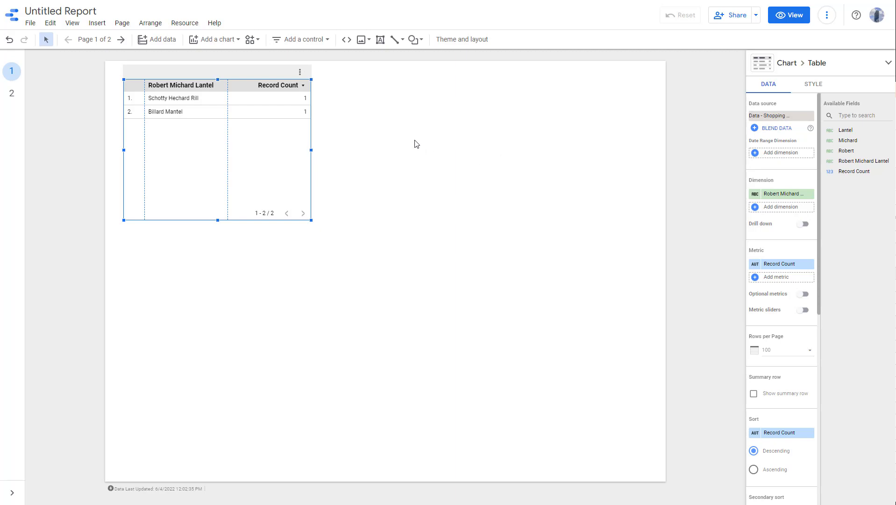
mouse_move(497, 166)
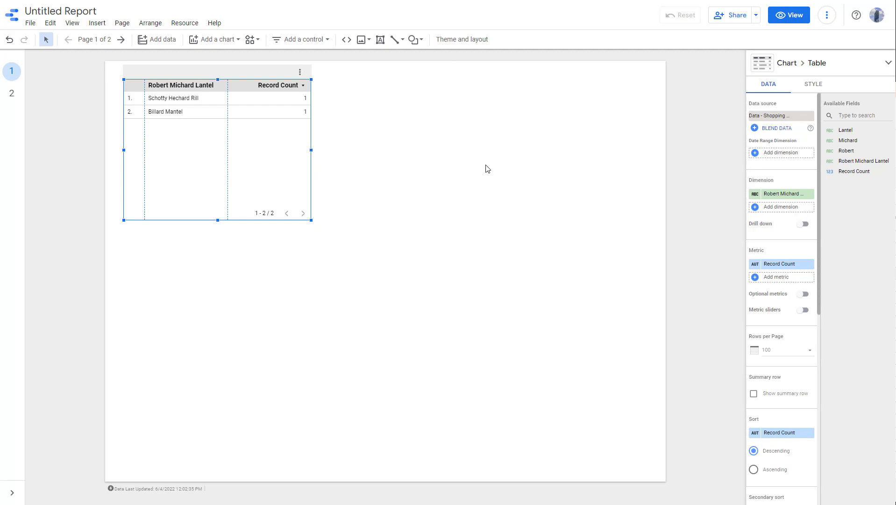
mouse_move(512, 216)
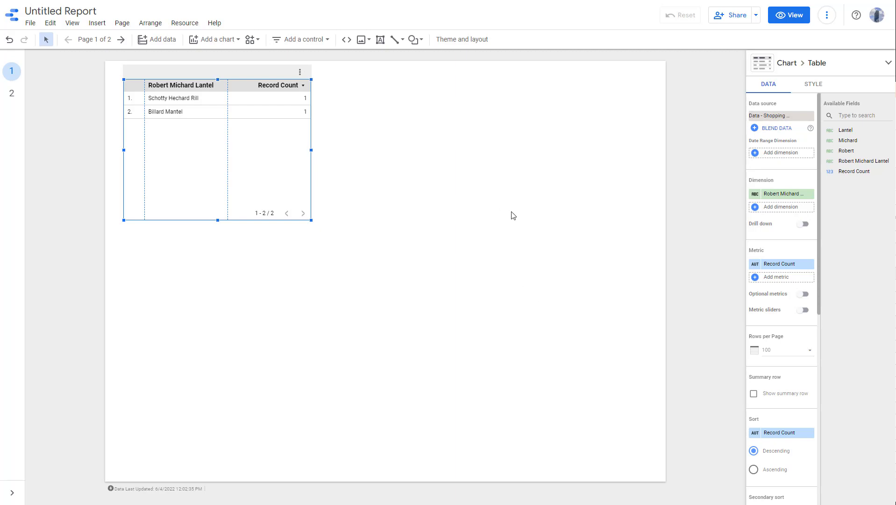